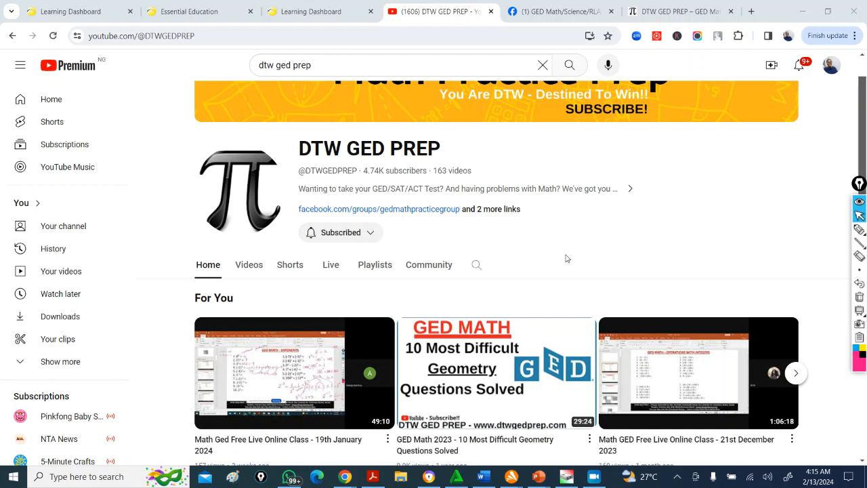
pyautogui.moveTo(552, 259)
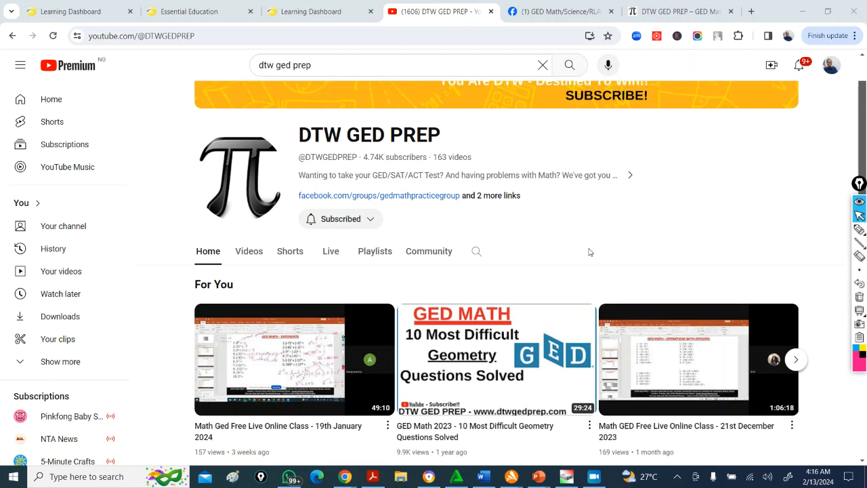
# Step: Switch from the DTW GED PREP YouTube channel to the GED Practice Group Facebook page
pyautogui.click(556, 11)
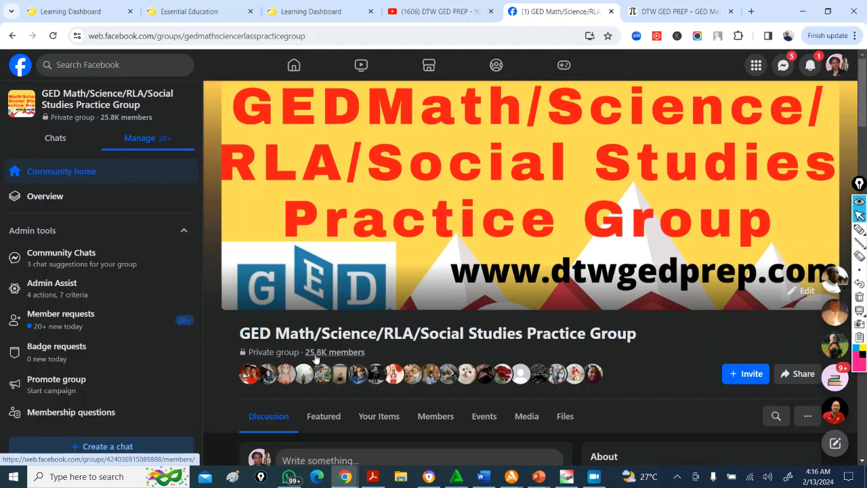
pyautogui.moveTo(483, 332)
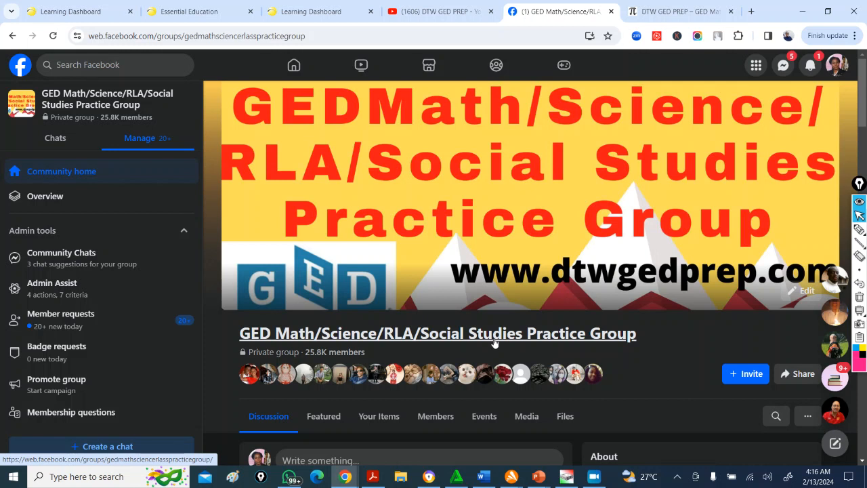
pyautogui.moveTo(655, 286)
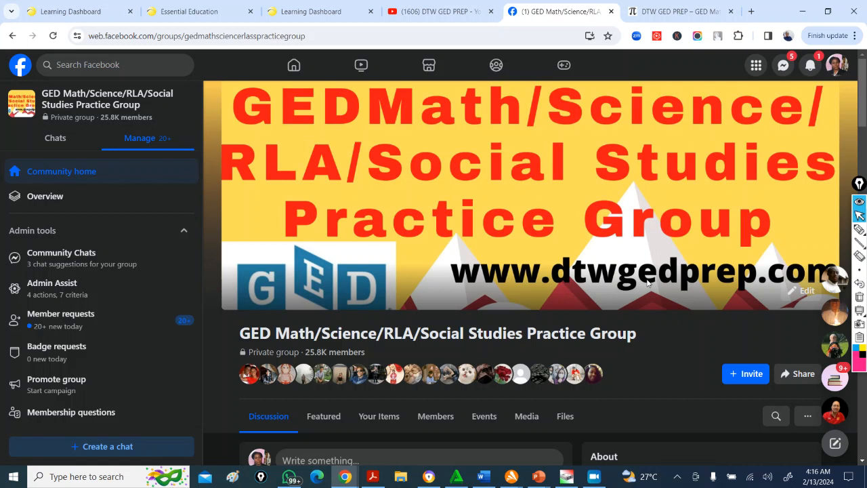
pyautogui.scroll(-3)
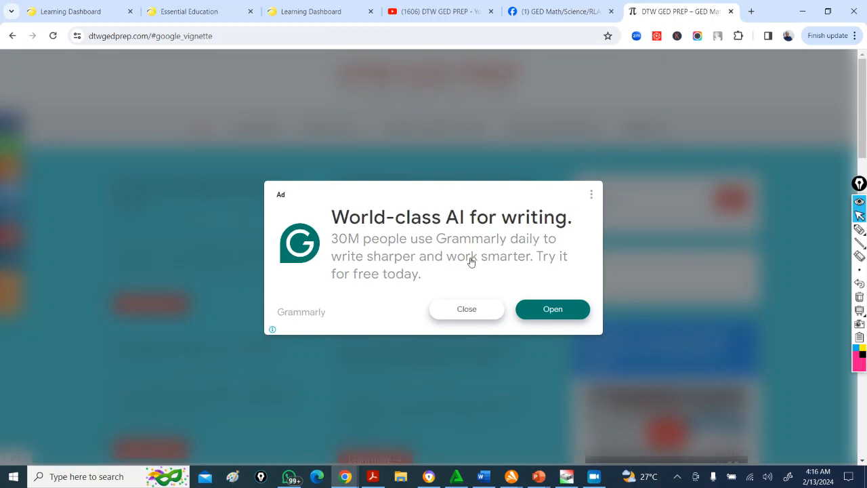
# Step: Close the Grammarly ad on DTW GED PREP, then go to the Essential Education dashboard
pyautogui.click(466, 309)
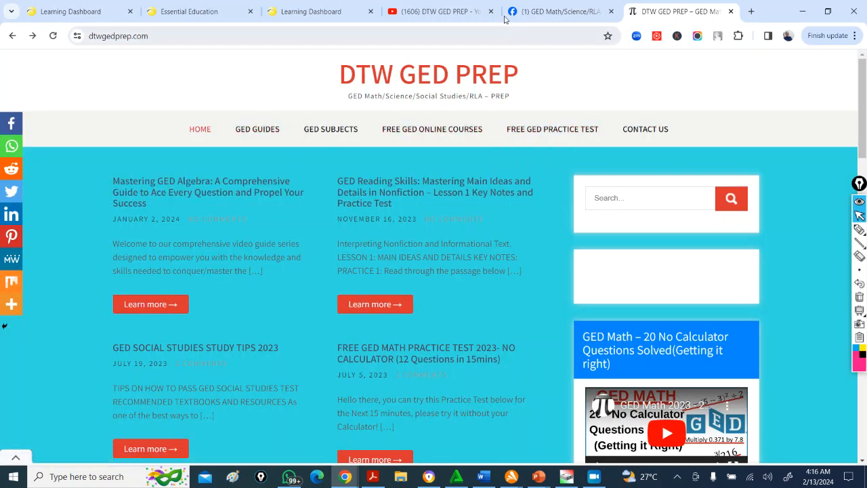
pyautogui.moveTo(440, 11)
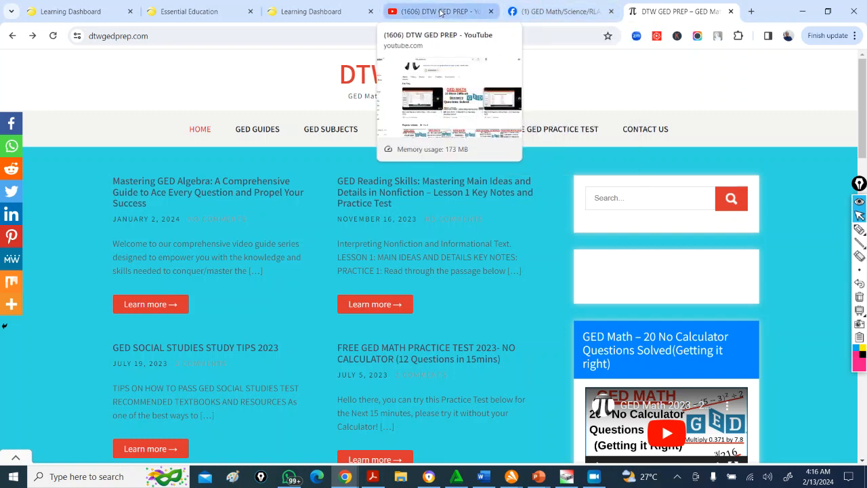
pyautogui.click(440, 11)
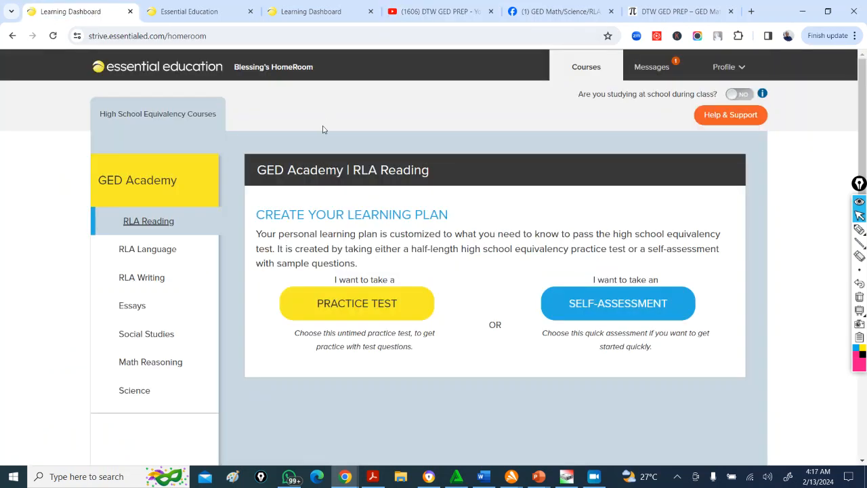
pyautogui.moveTo(414, 127)
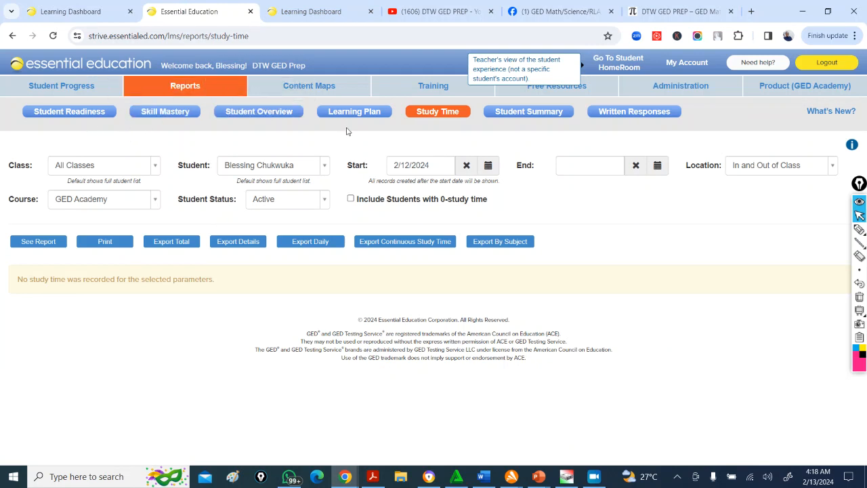
pyautogui.moveTo(438, 111)
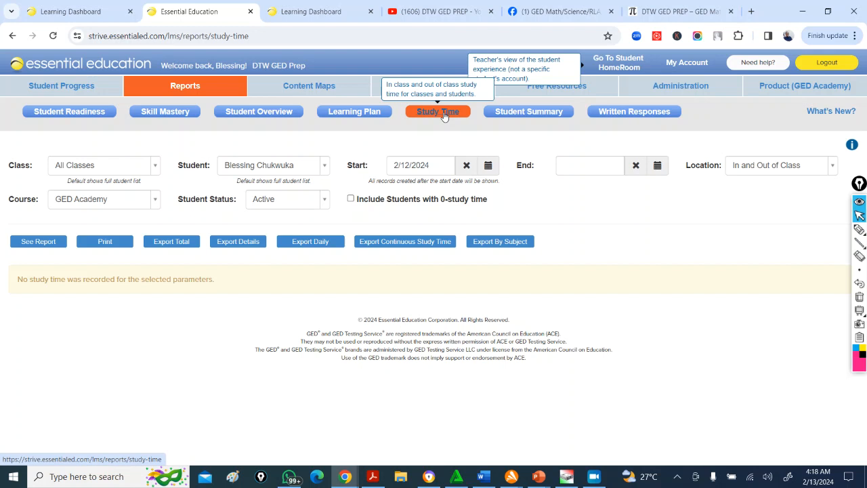
pyautogui.click(71, 11)
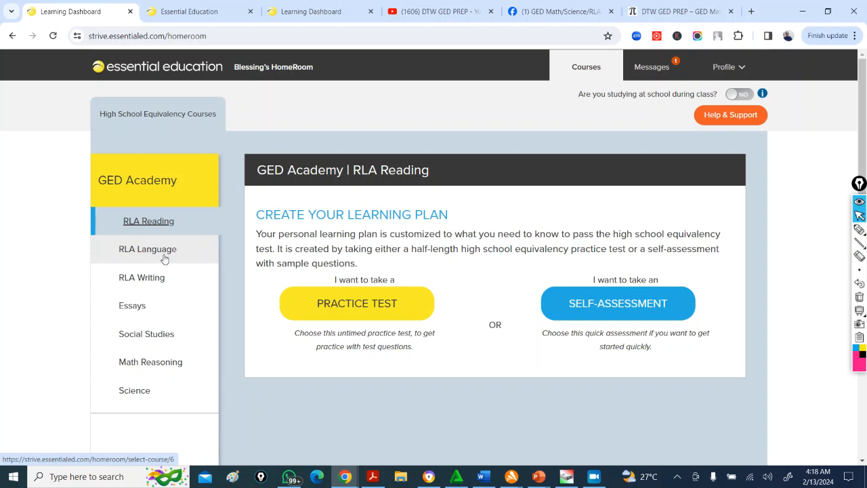
pyautogui.moveTo(437, 288)
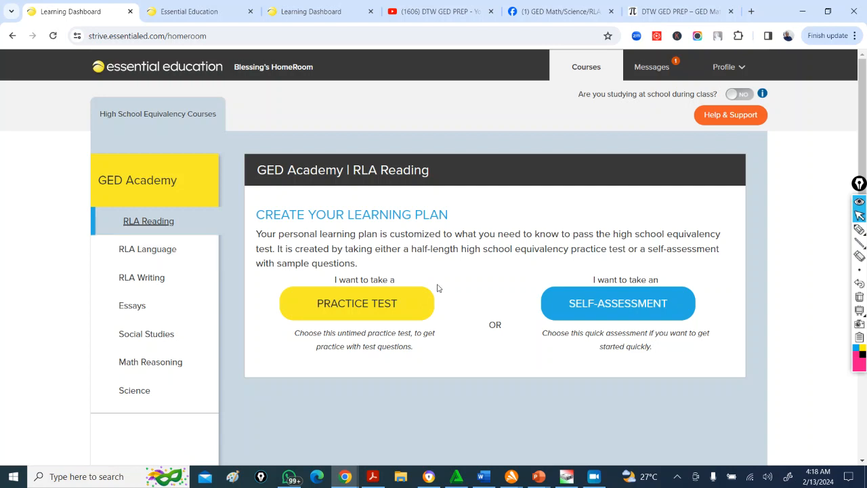
pyautogui.moveTo(479, 268)
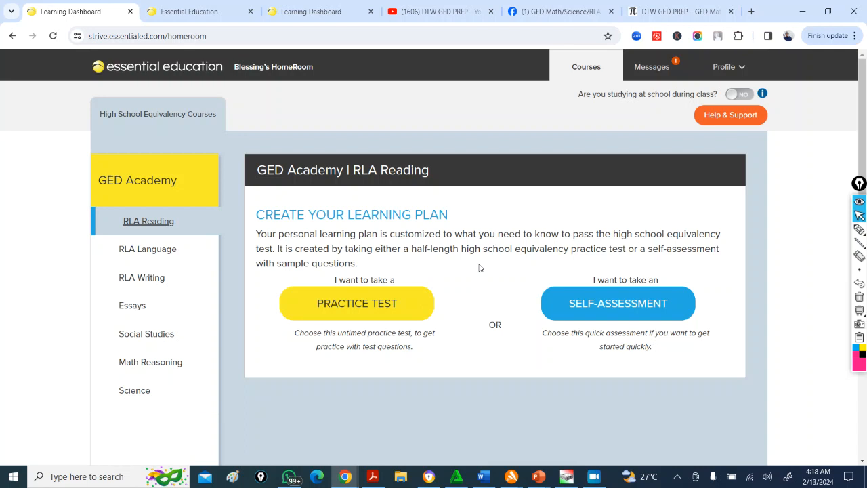
pyautogui.moveTo(620, 380)
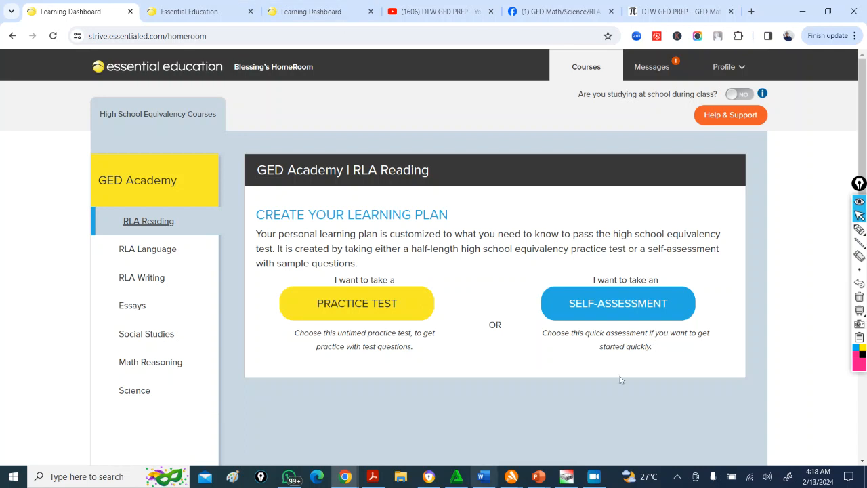
pyautogui.moveTo(339, 207)
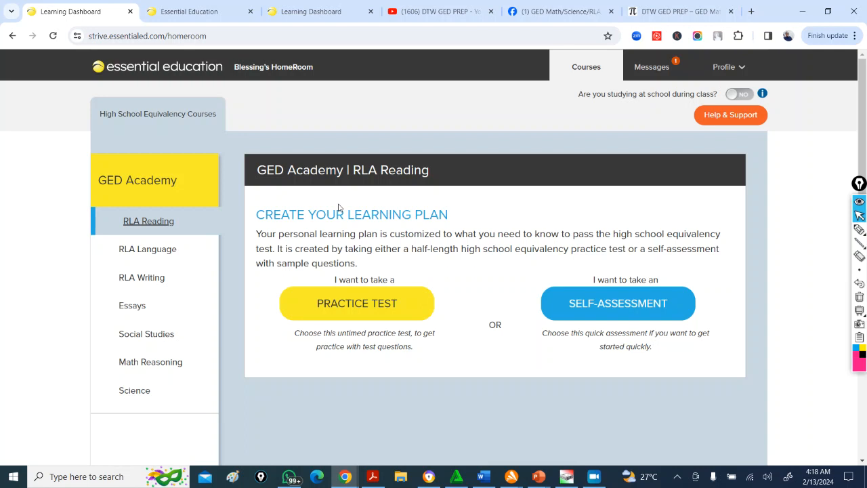
pyautogui.moveTo(330, 346)
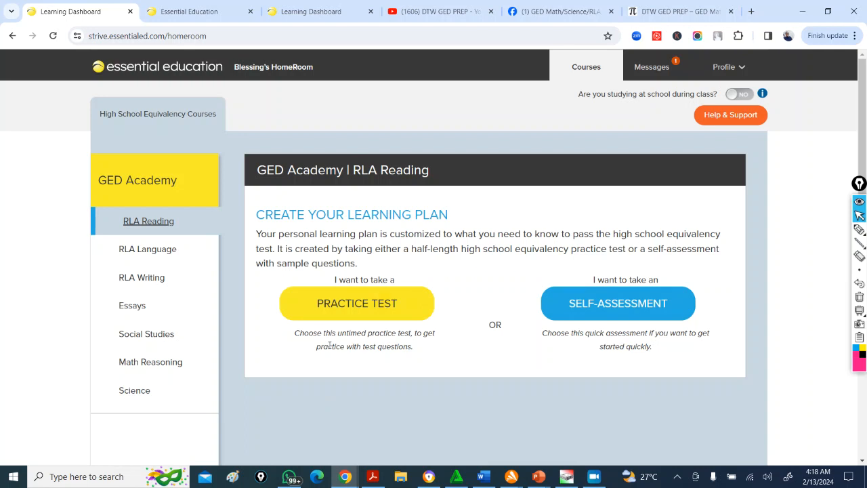
pyautogui.moveTo(251, 147)
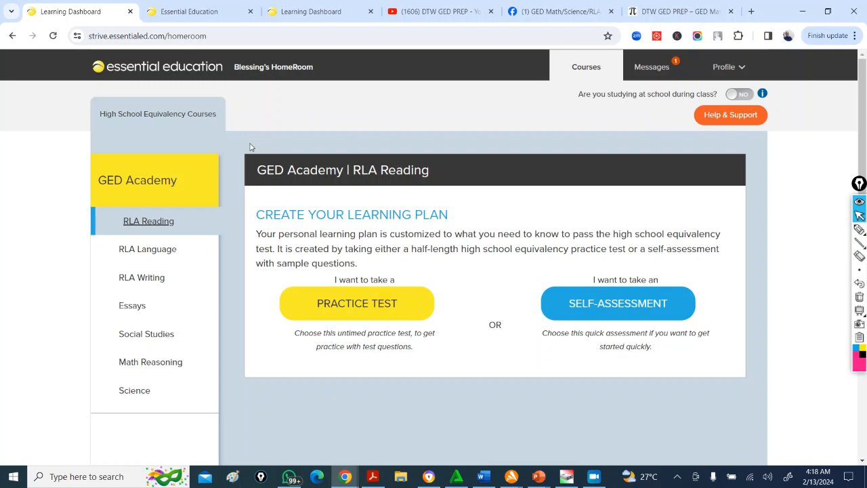
pyautogui.moveTo(276, 329)
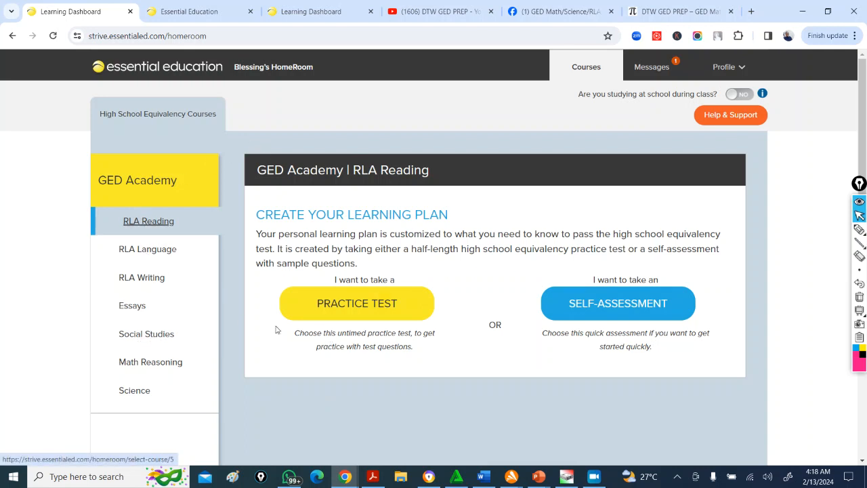
pyautogui.moveTo(401, 330)
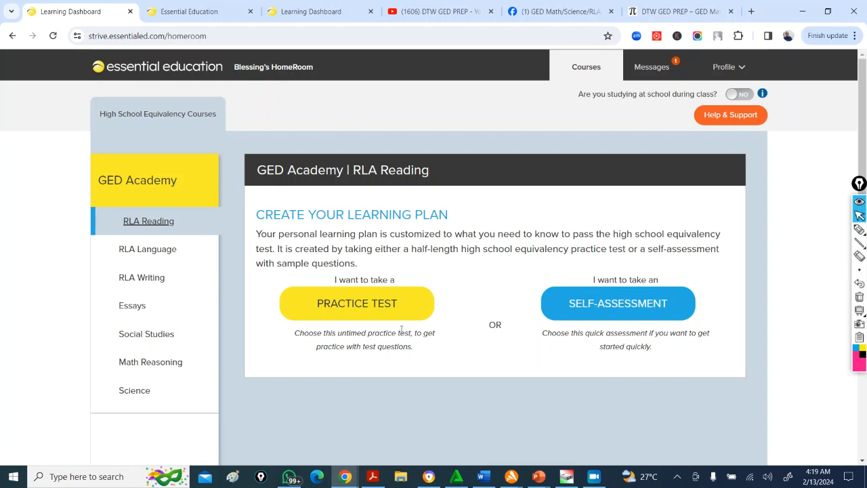
pyautogui.moveTo(343, 322)
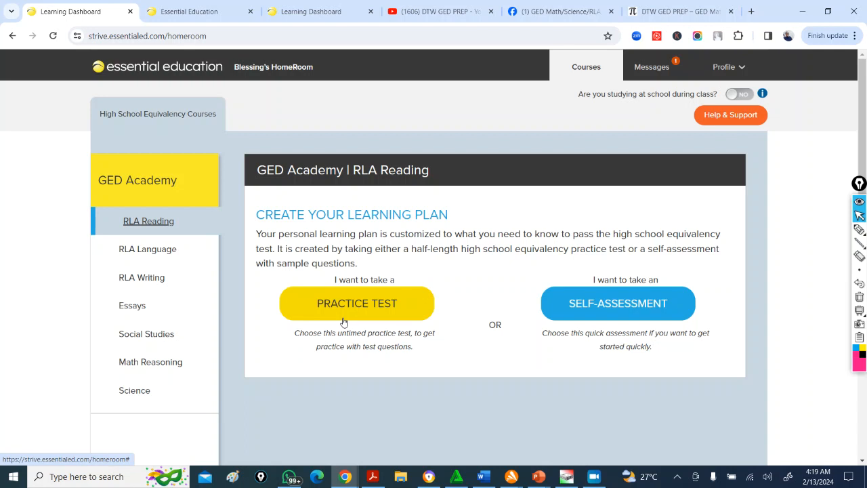
pyautogui.moveTo(148, 249)
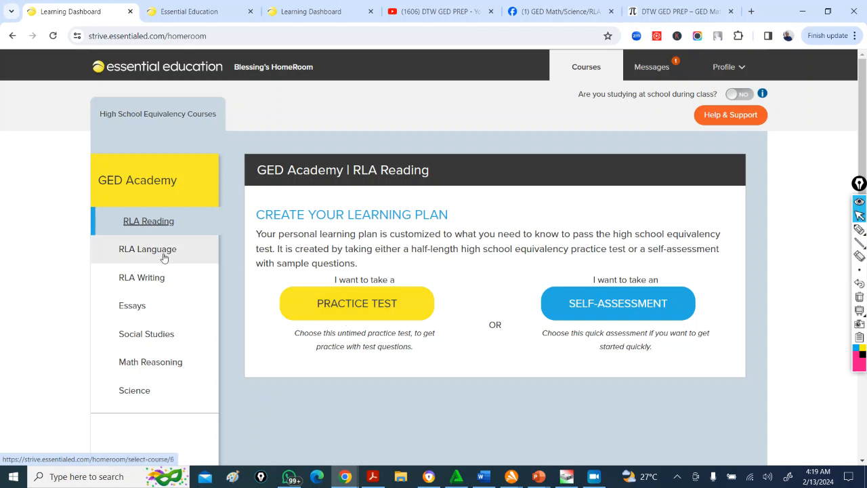
pyautogui.moveTo(131, 429)
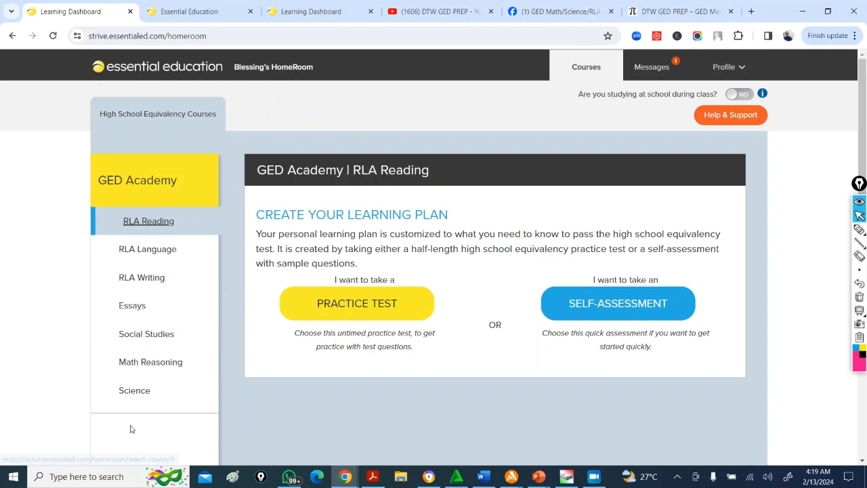
pyautogui.moveTo(134, 390)
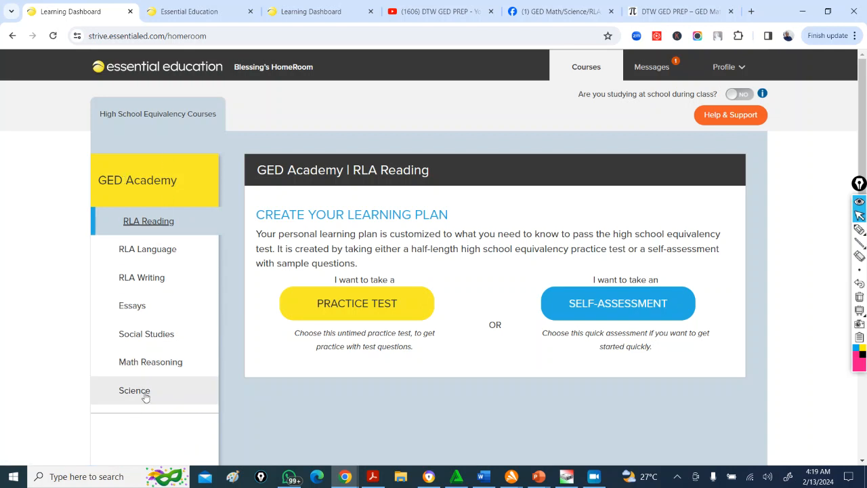
pyautogui.moveTo(147, 333)
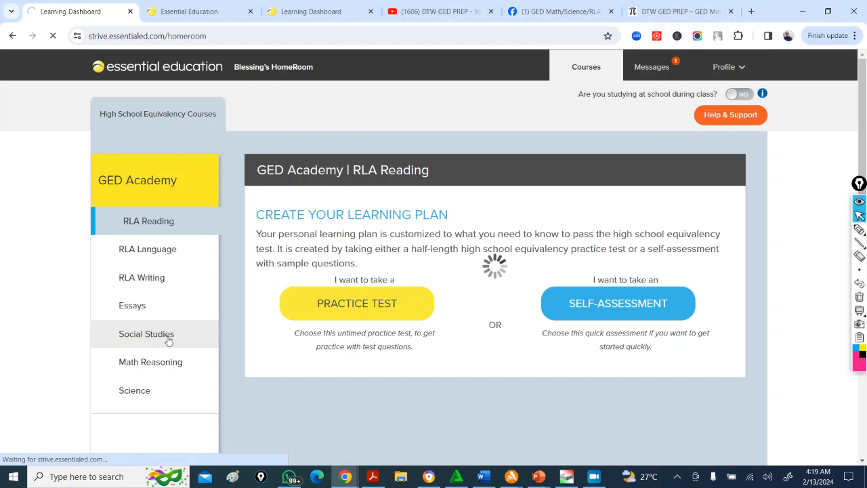
# Step: Open Social Studies and review its Mastery, Tutorial Video and Study Time sections
pyautogui.click(147, 333)
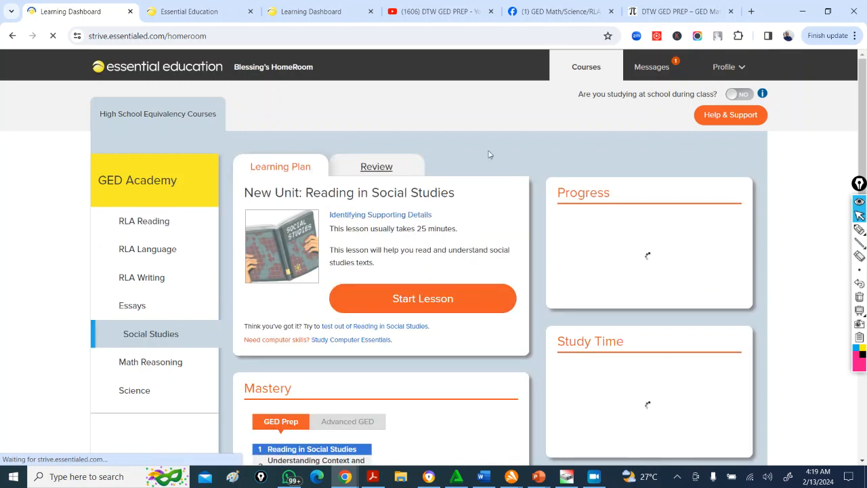
pyautogui.scroll(-3)
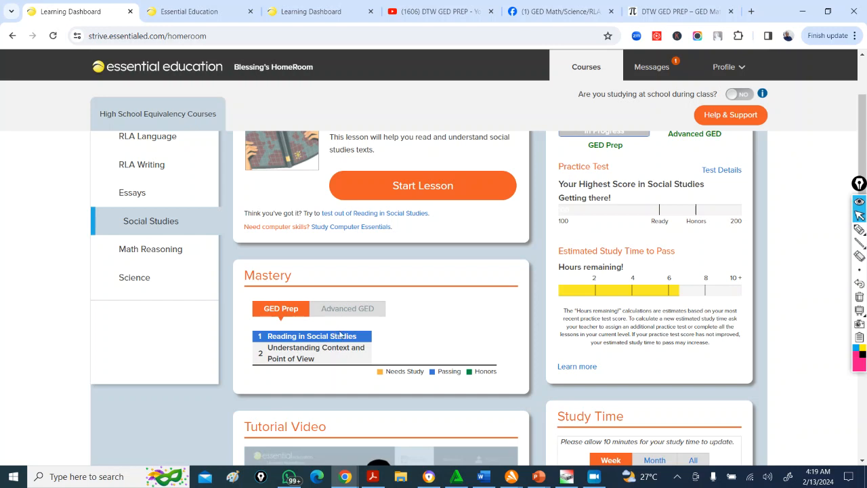
pyautogui.scroll(-3)
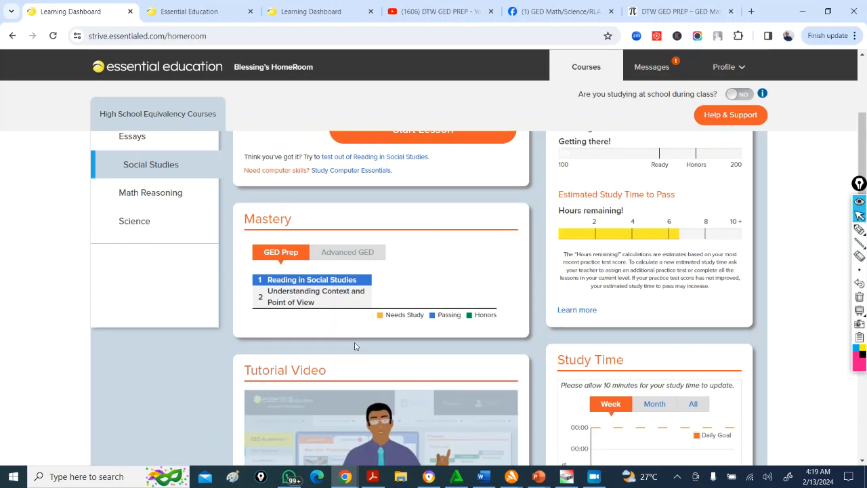
pyautogui.moveTo(350, 318)
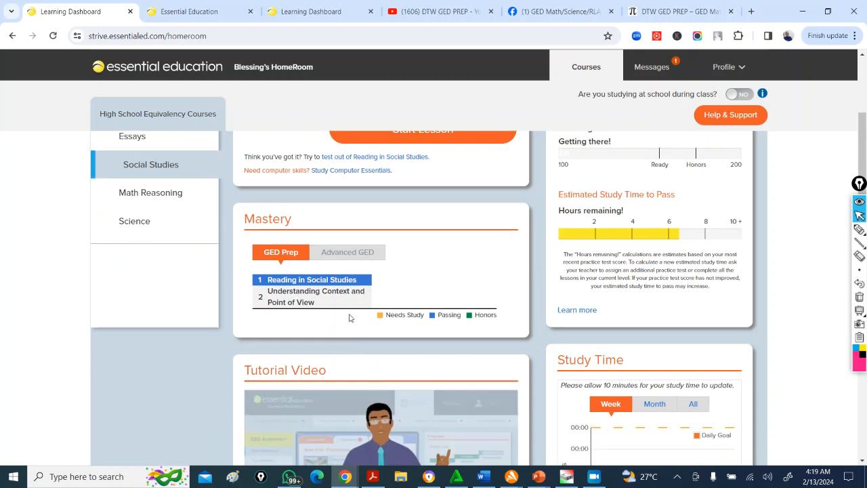
pyautogui.scroll(-3)
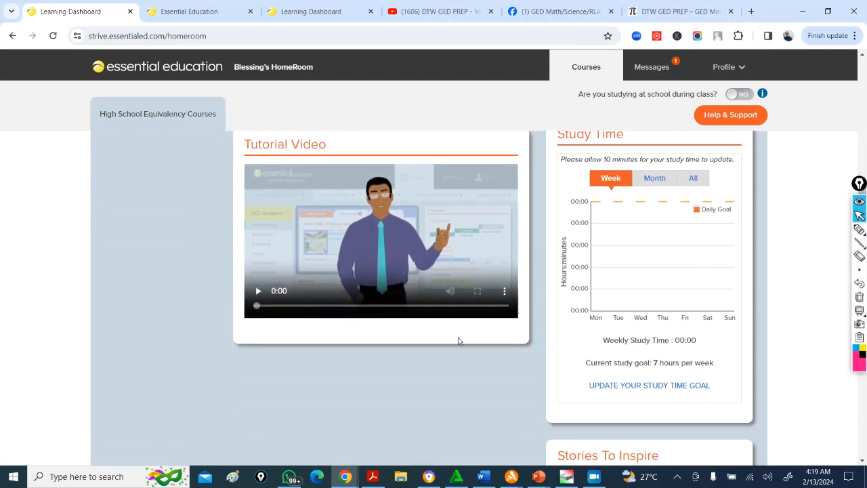
pyautogui.scroll(3)
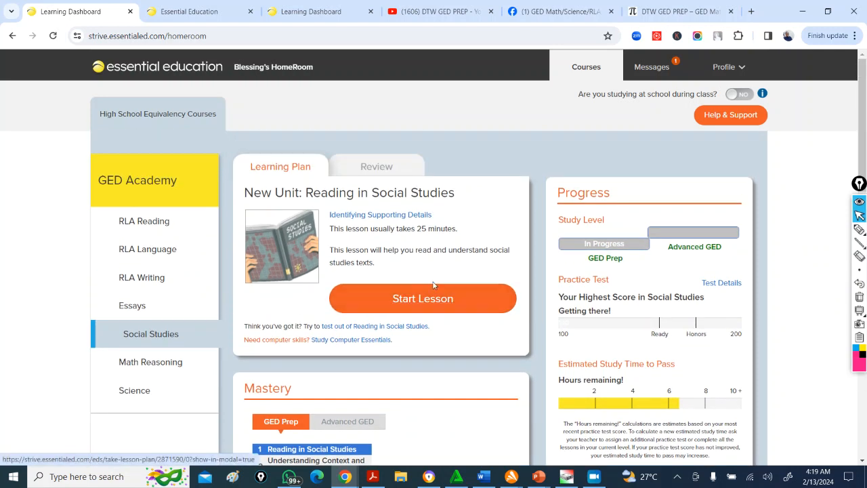
pyautogui.moveTo(428, 271)
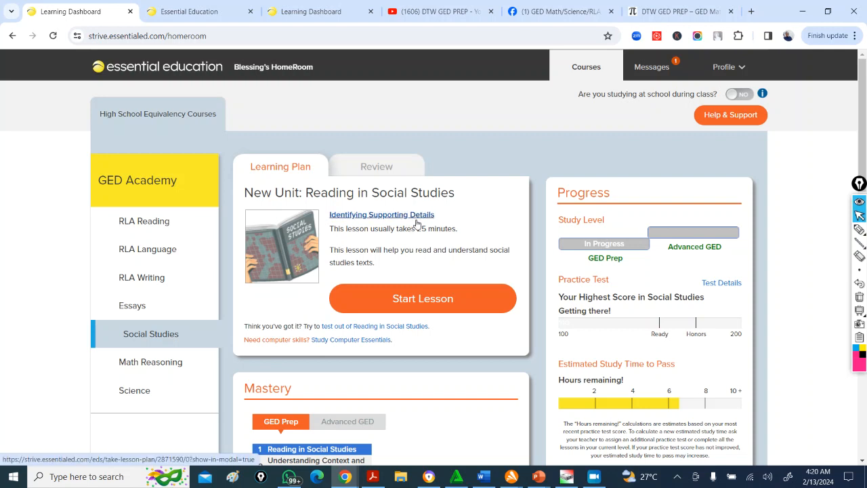
pyautogui.moveTo(470, 232)
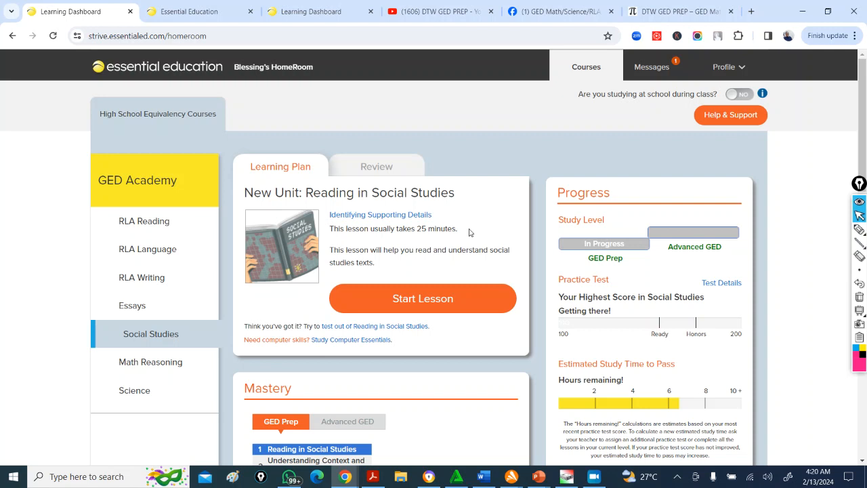
pyautogui.moveTo(2, 235)
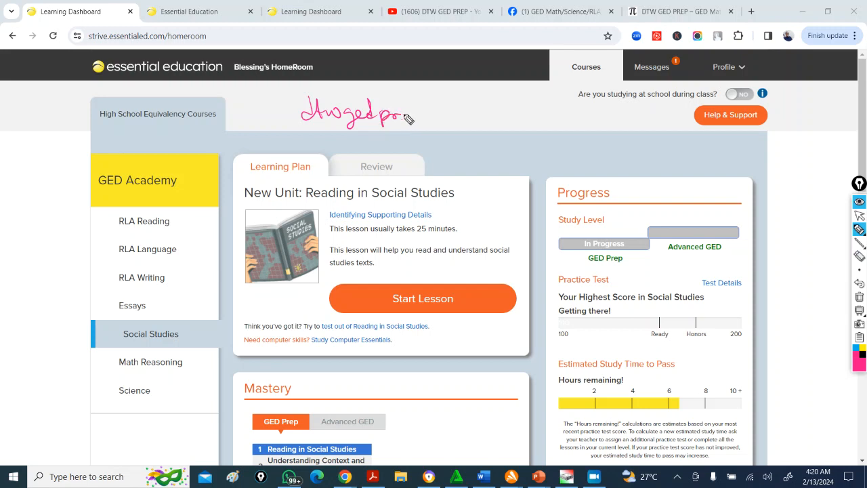
# Step: Handwrite the tutor's contact email across the page header, then return to the cursor tool
pyautogui.moveTo(407, 118); pyautogui.dragTo(457, 119)
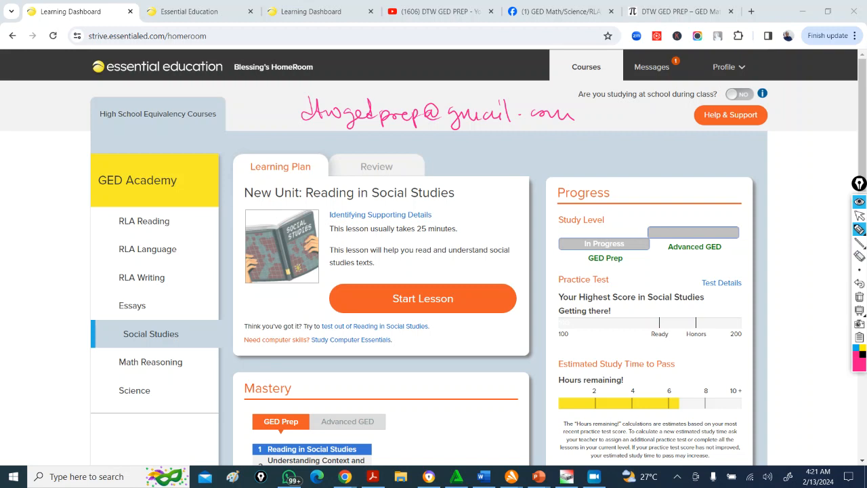
pyautogui.moveTo(564, 12)
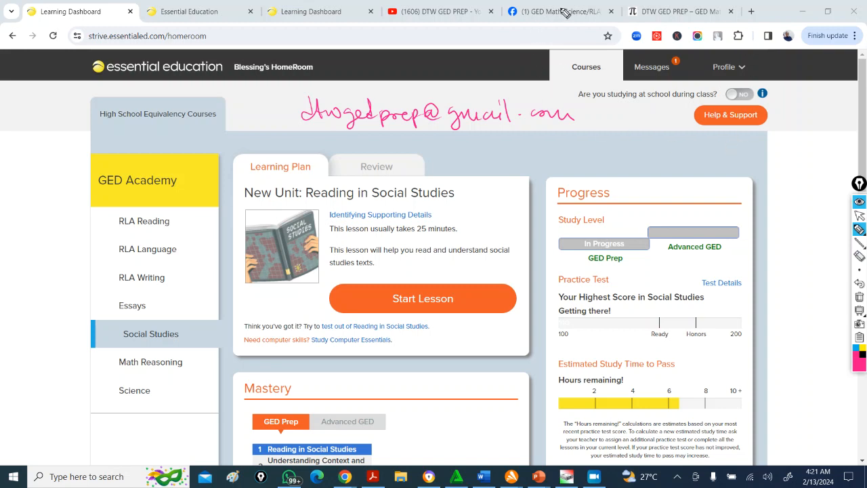
pyautogui.click(859, 228)
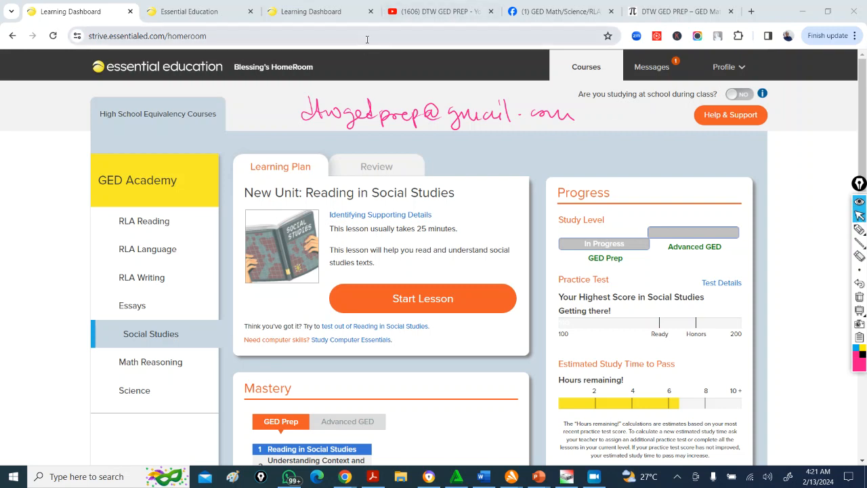
pyautogui.moveTo(440, 12)
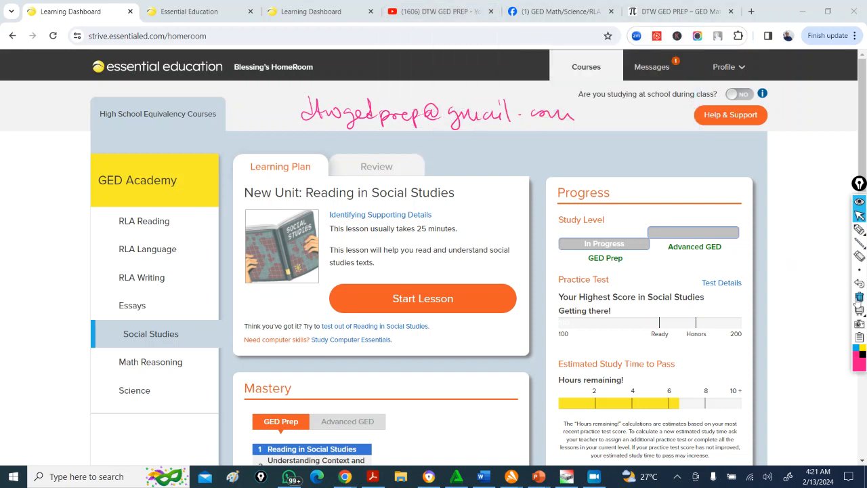
pyautogui.moveTo(859, 215)
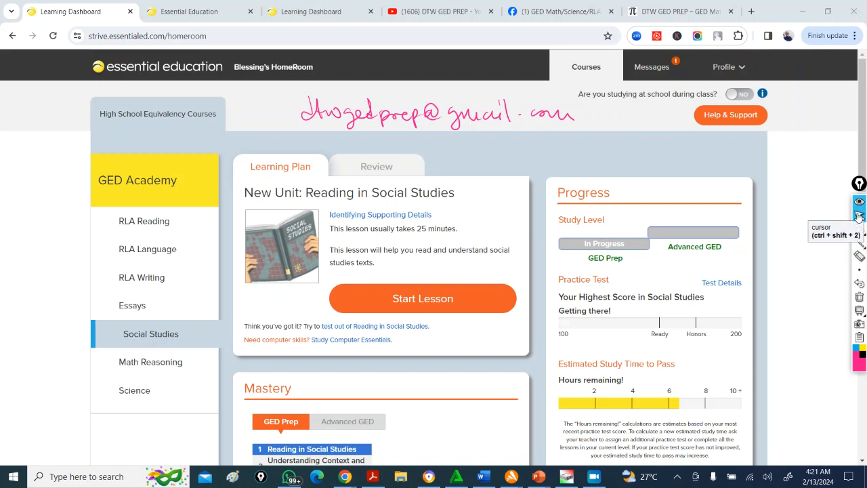